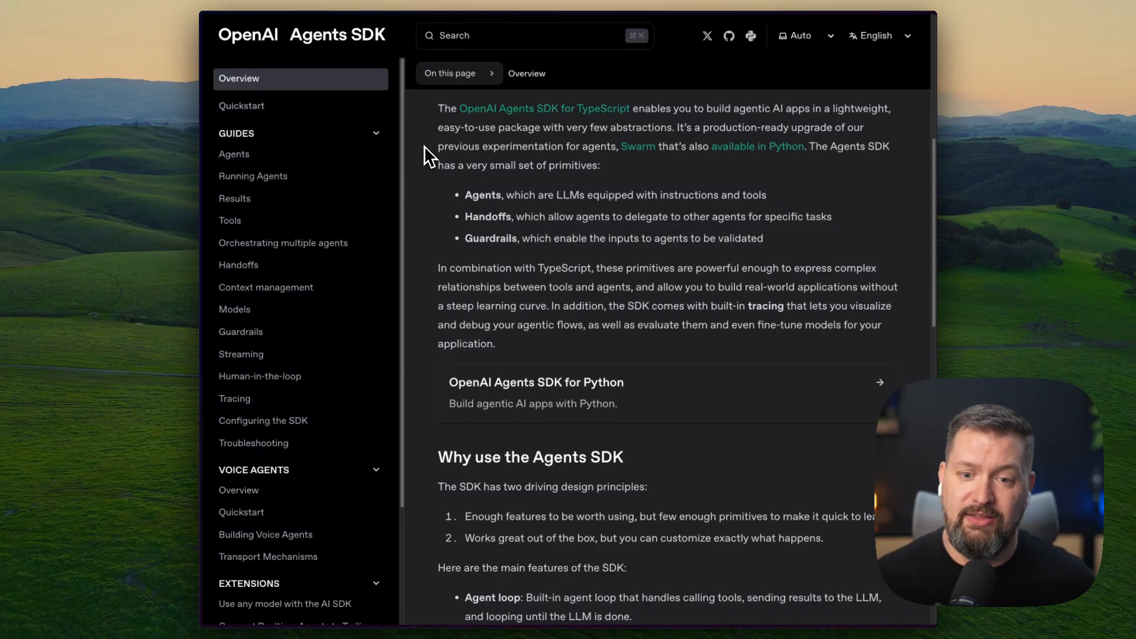
Scroll the Agents SDK docs, highlighting the Agent loop and Handoffs feature descriptions.
scroll("down", 3)
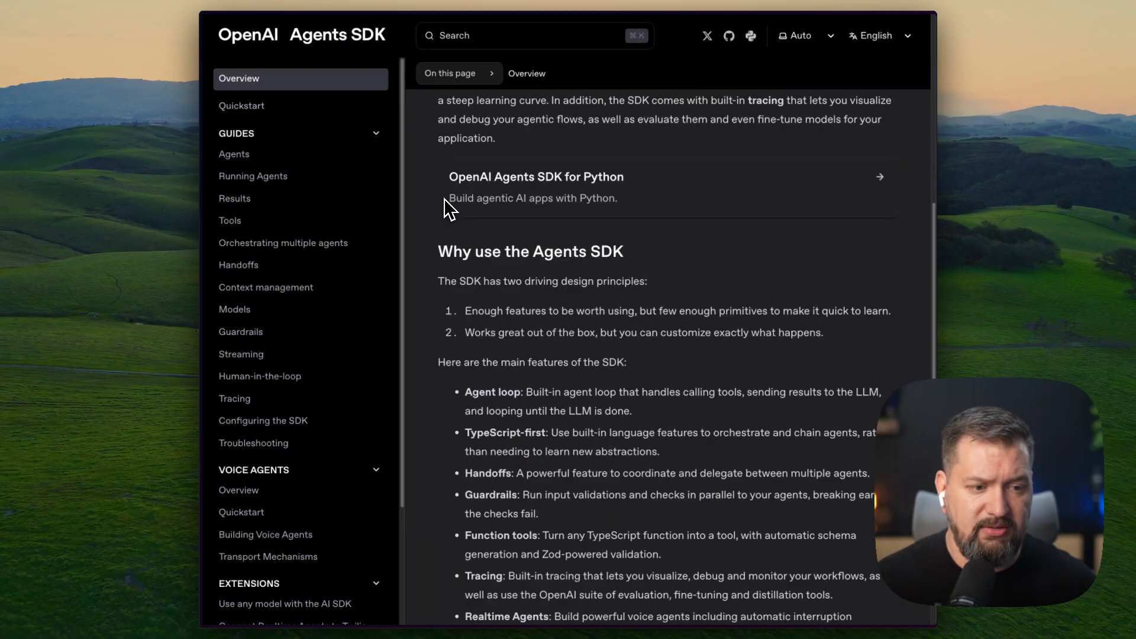
scroll("down", 3)
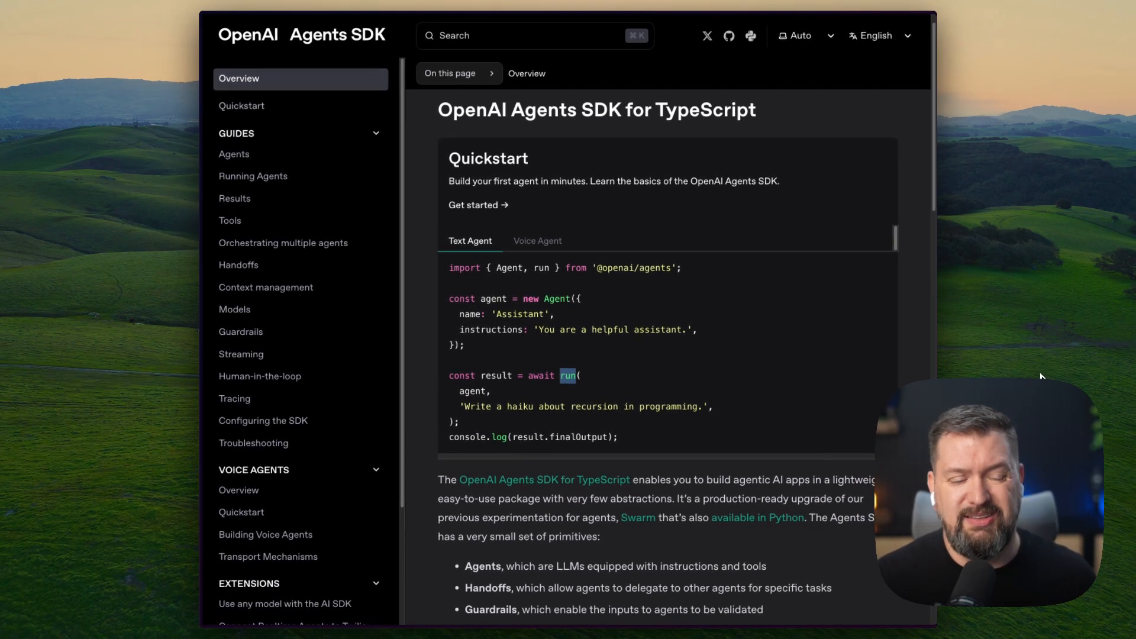
scroll("down", 3)
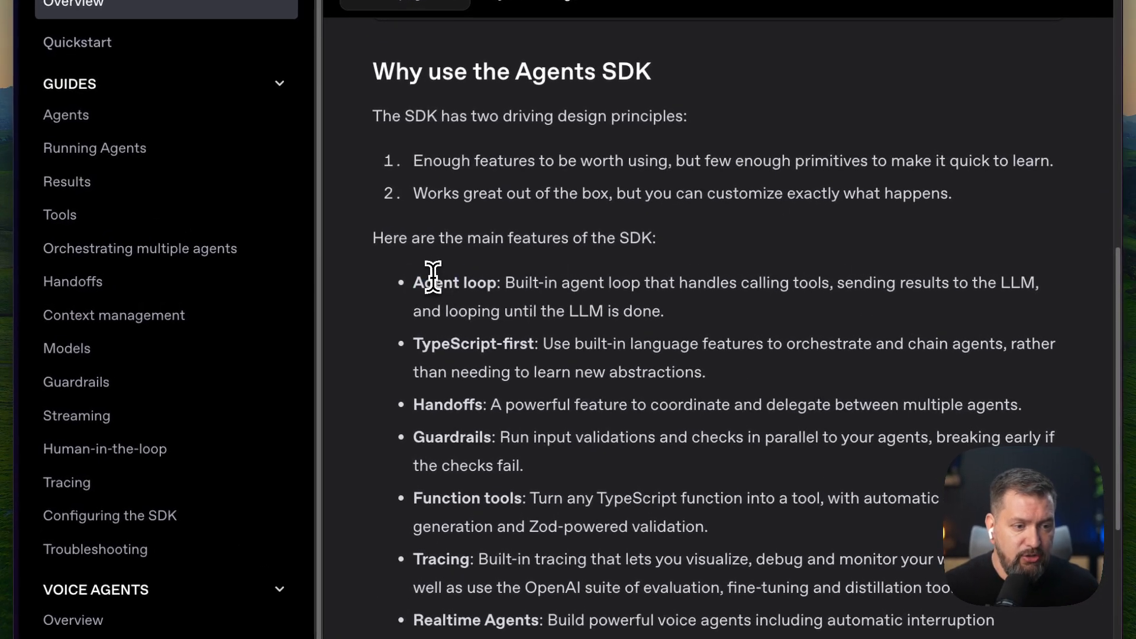
left_click_drag(414, 283, 663, 310)
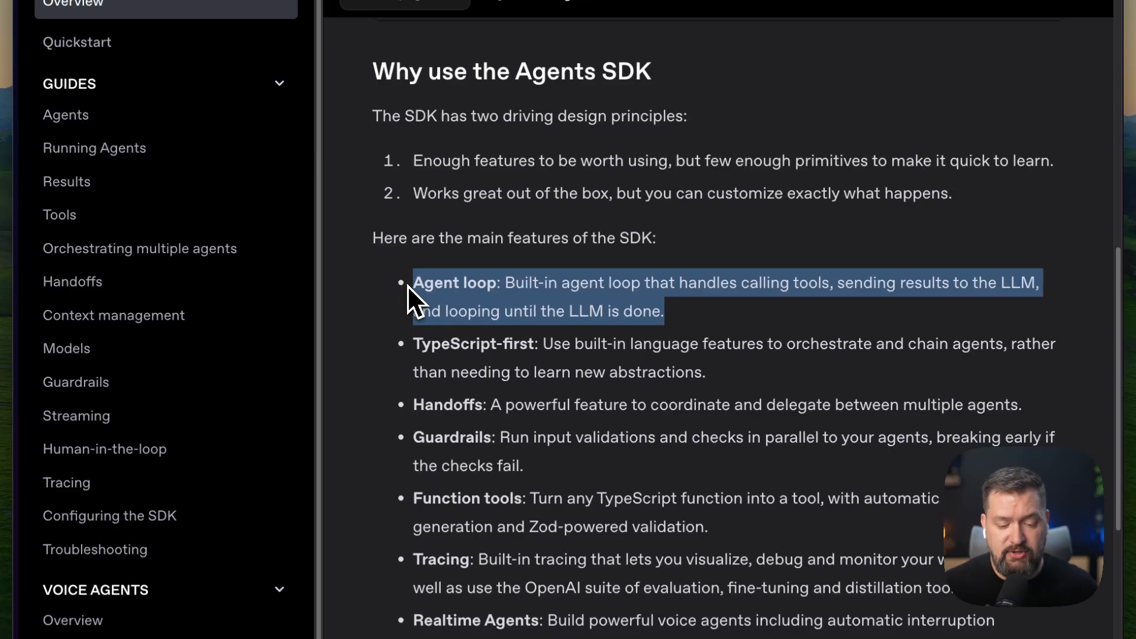
scroll("down", 3)
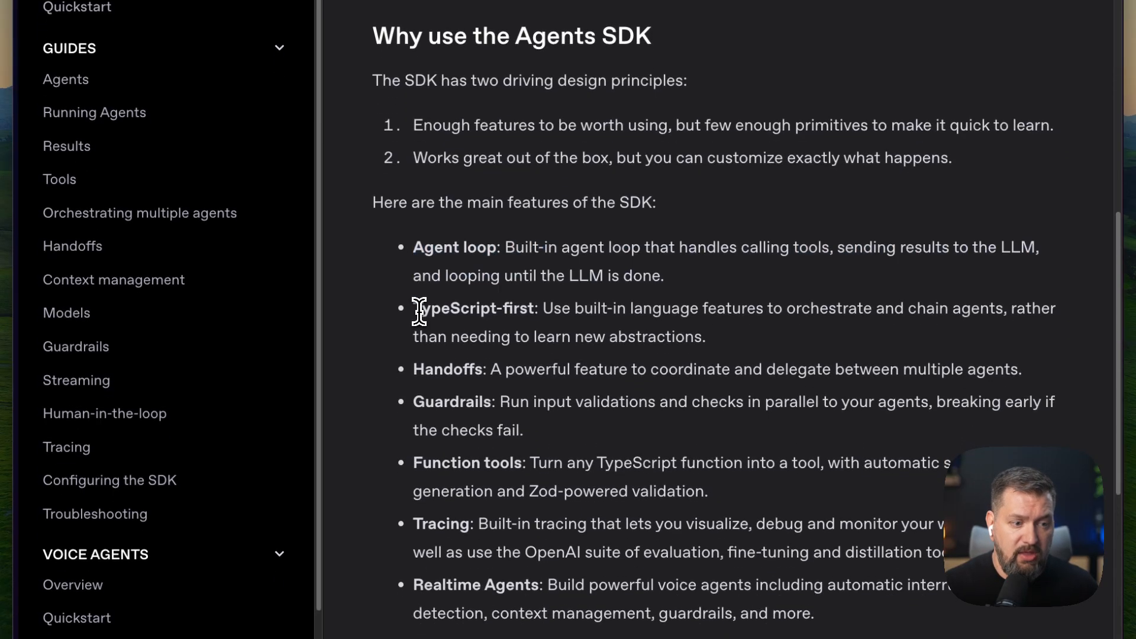
left_click_drag(413, 308, 704, 336)
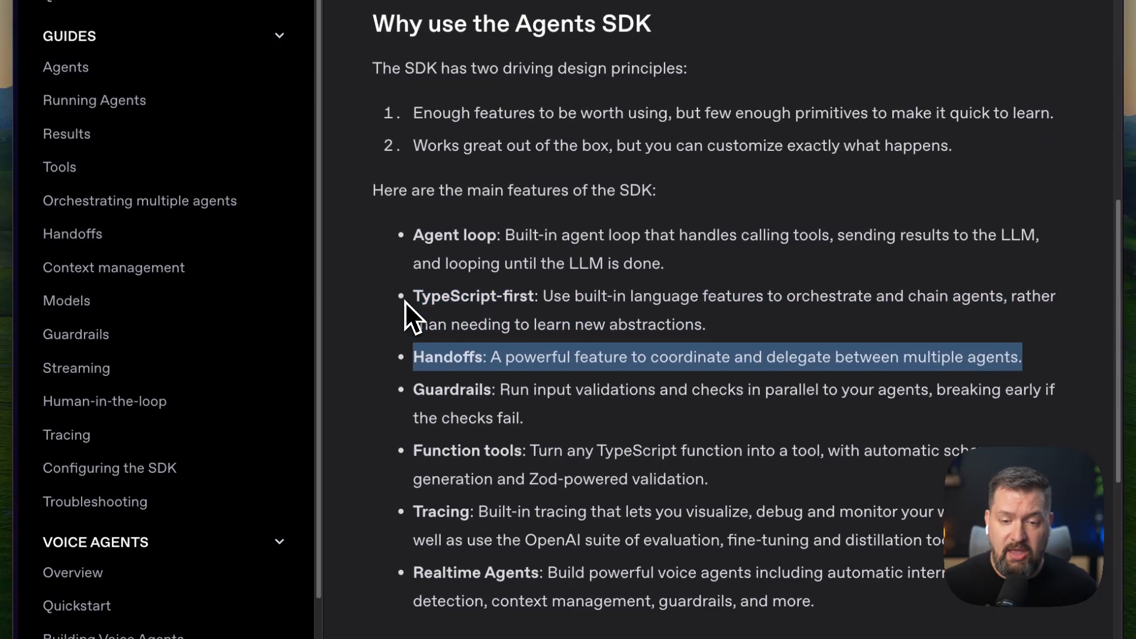
Scroll further down to the npm install command and Hello World agent example.
scroll("down", 3)
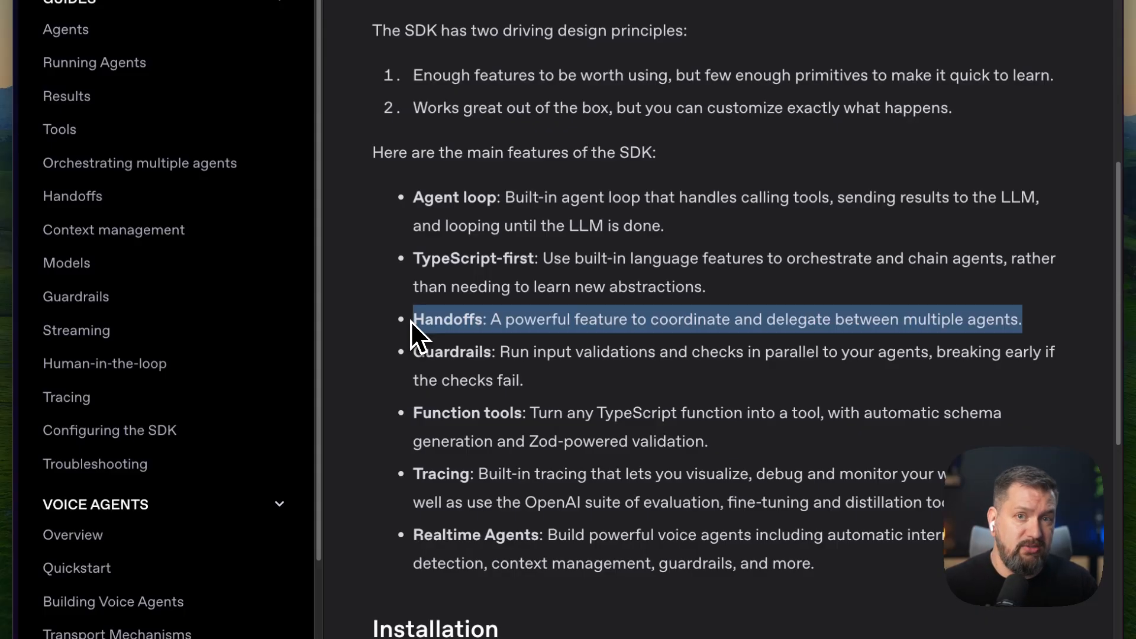
scroll("down", 3)
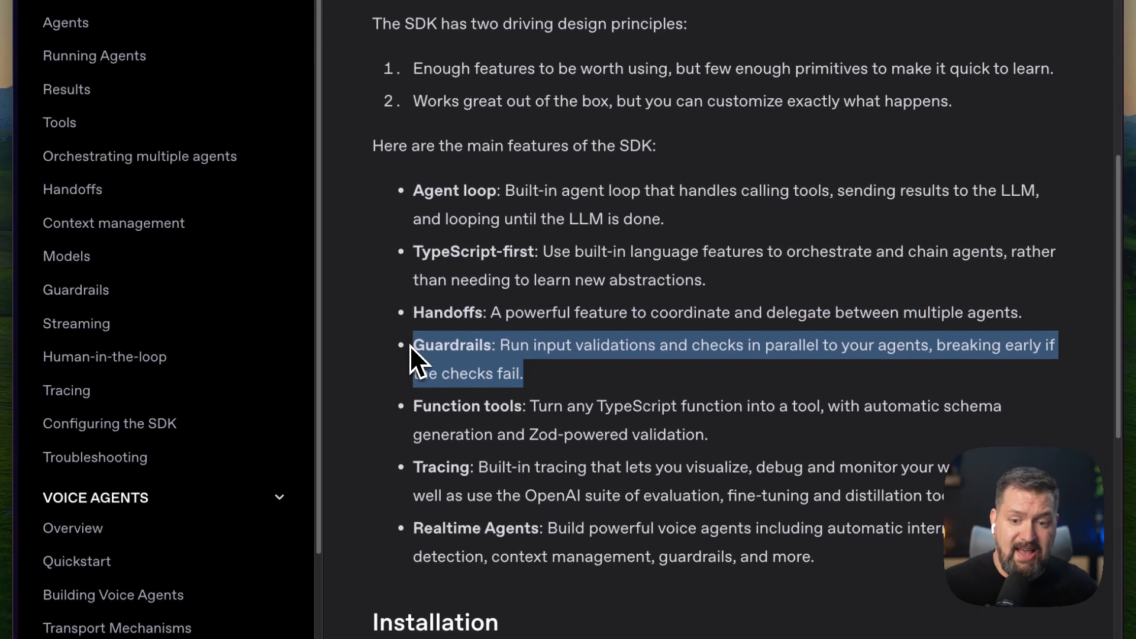
scroll("down", 3)
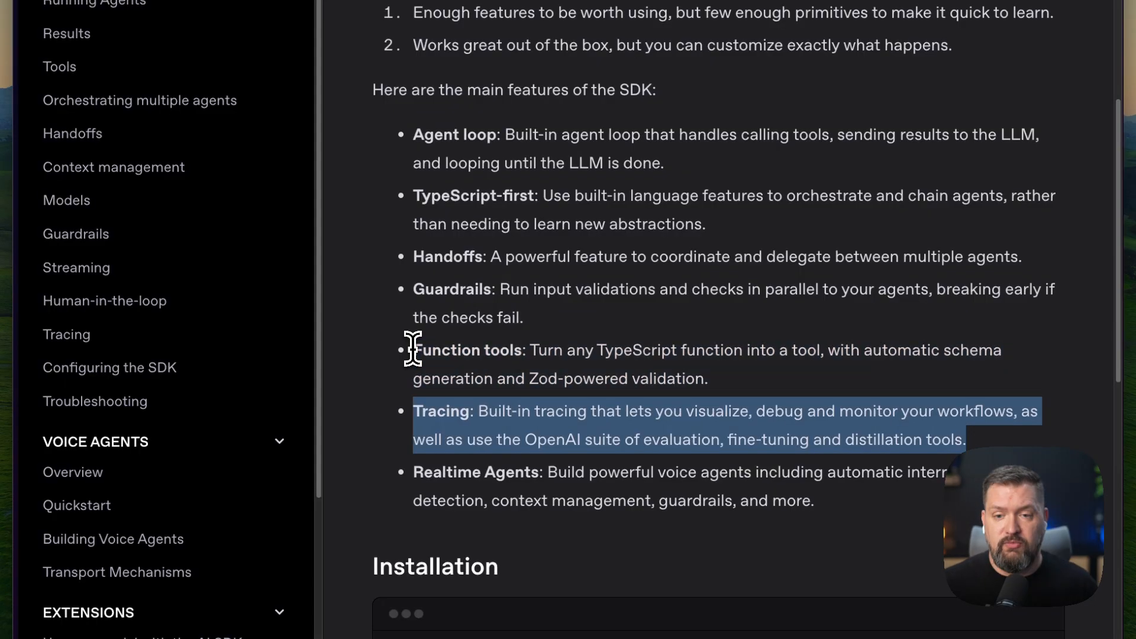
scroll("down", 3)
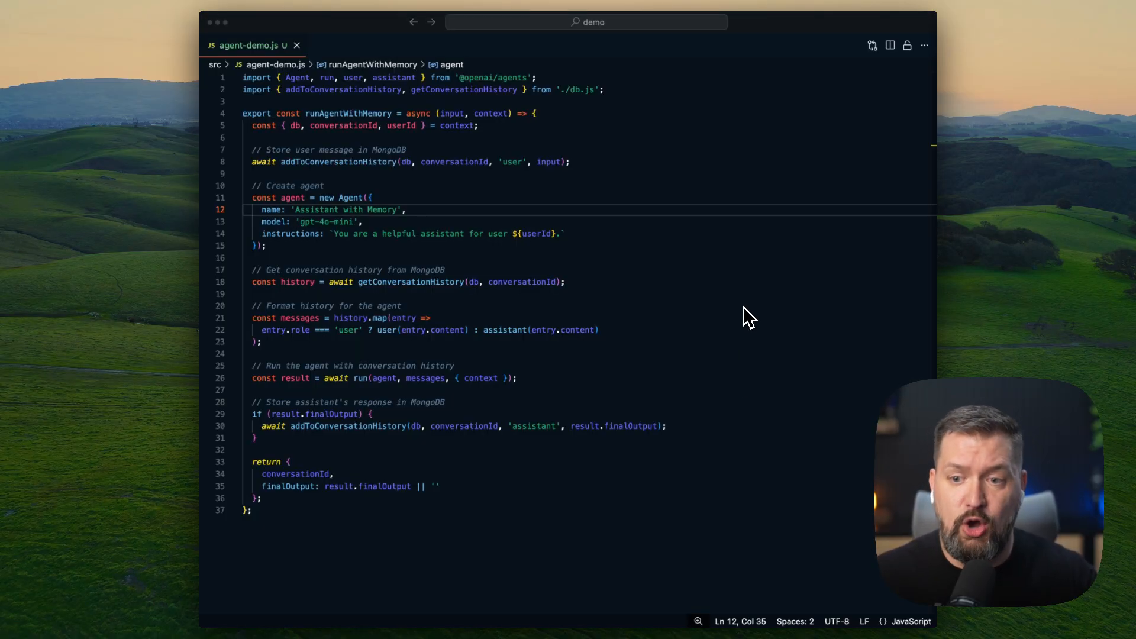
mouse_move(738, 297)
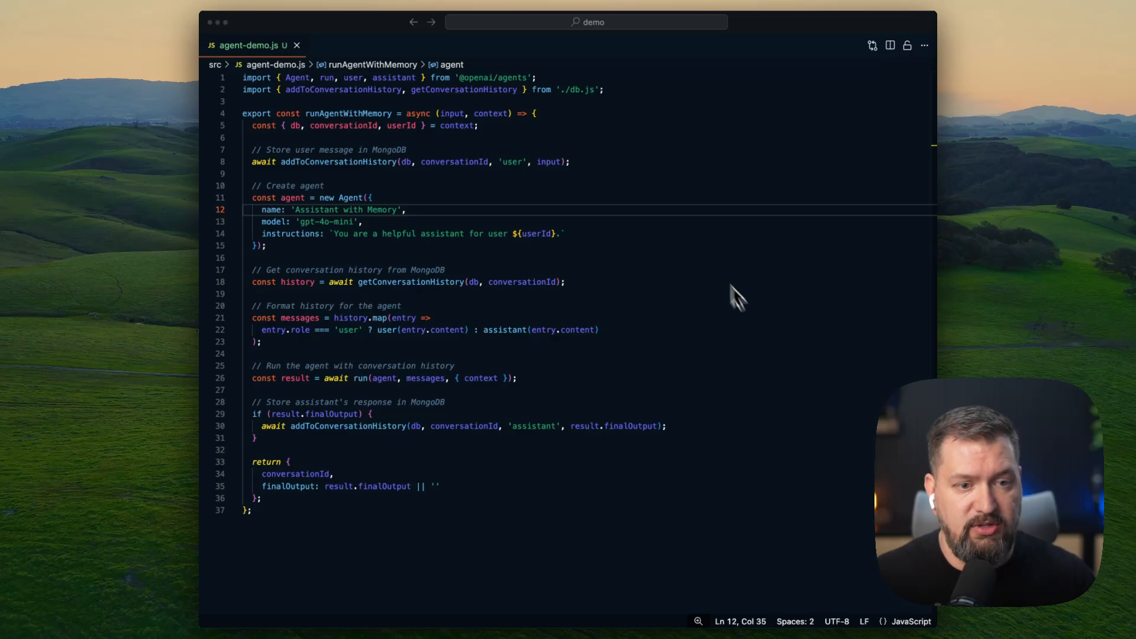
mouse_move(426, 142)
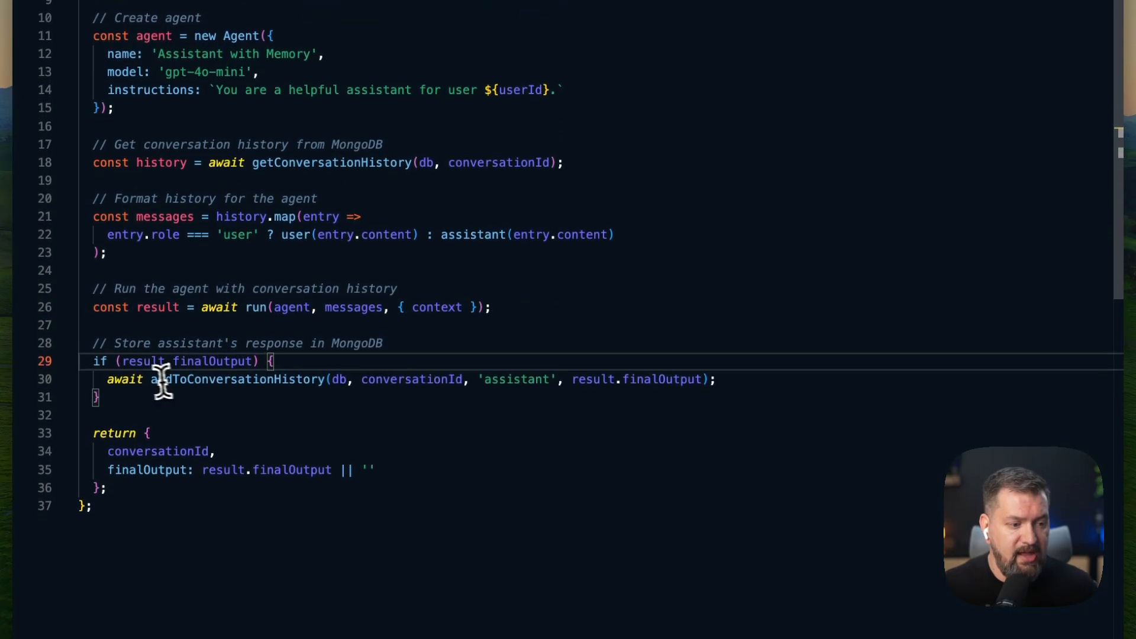
left_click_drag(148, 378, 714, 378)
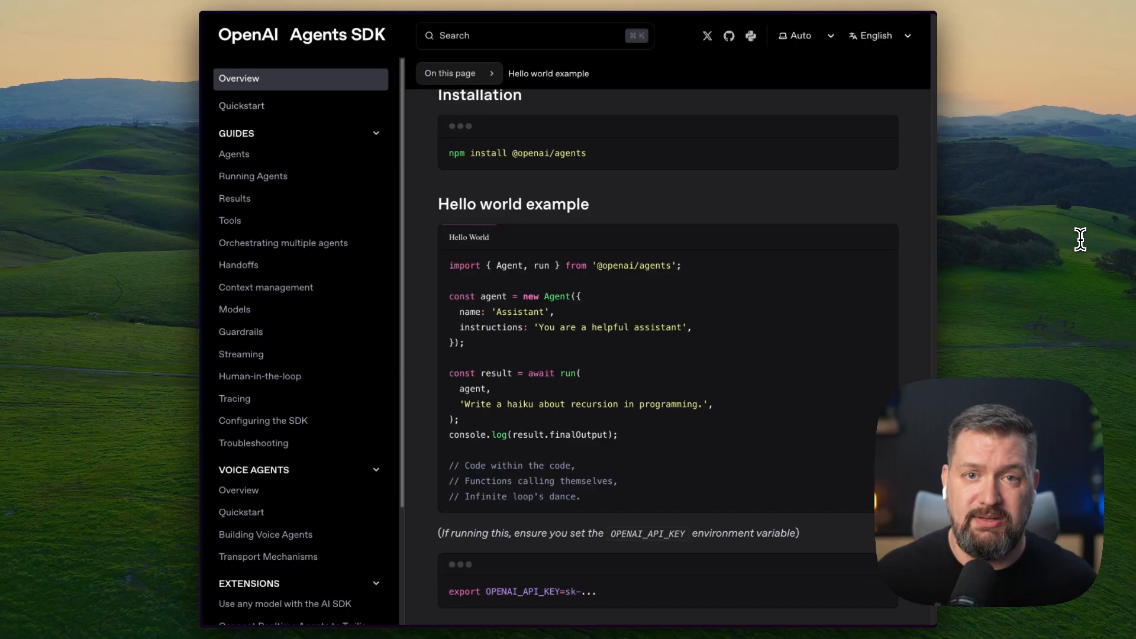
mouse_move(1086, 259)
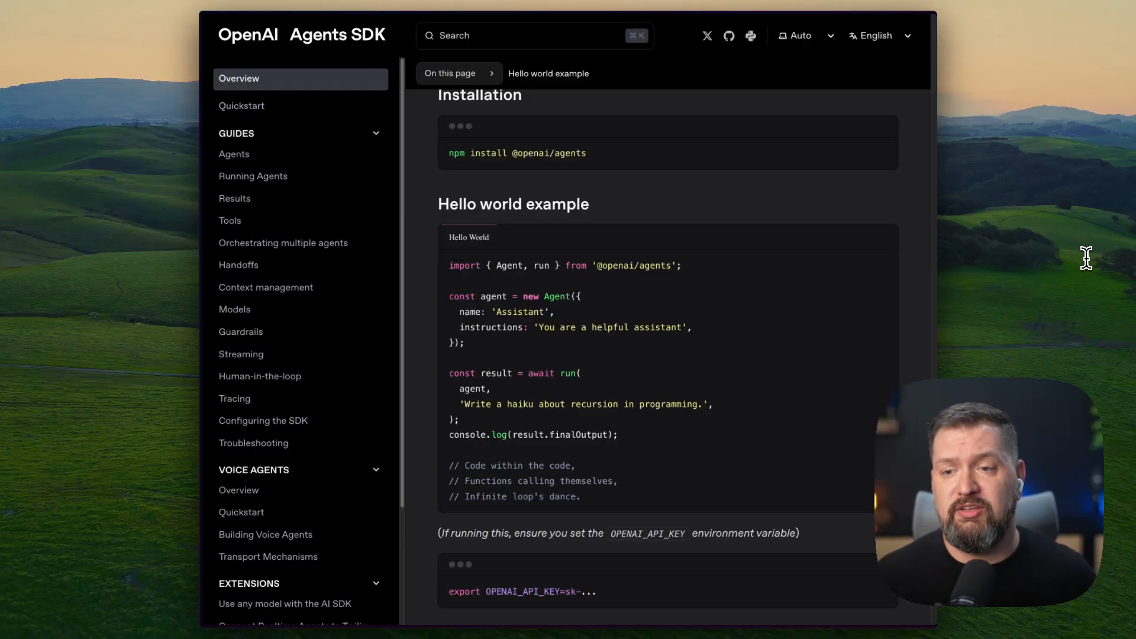